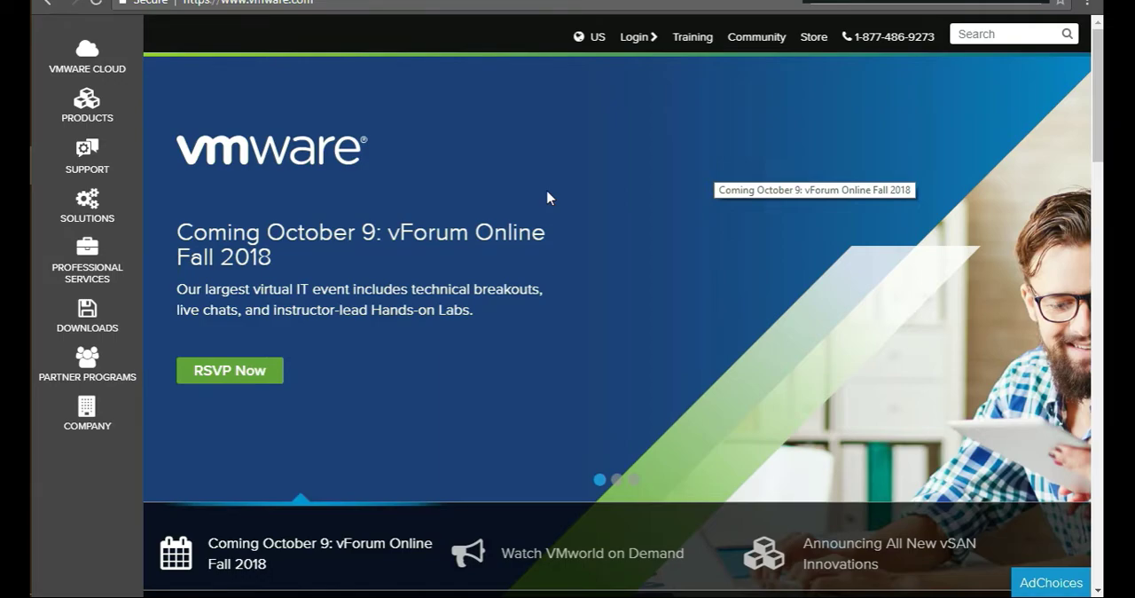
pyautogui.moveTo(700, 102)
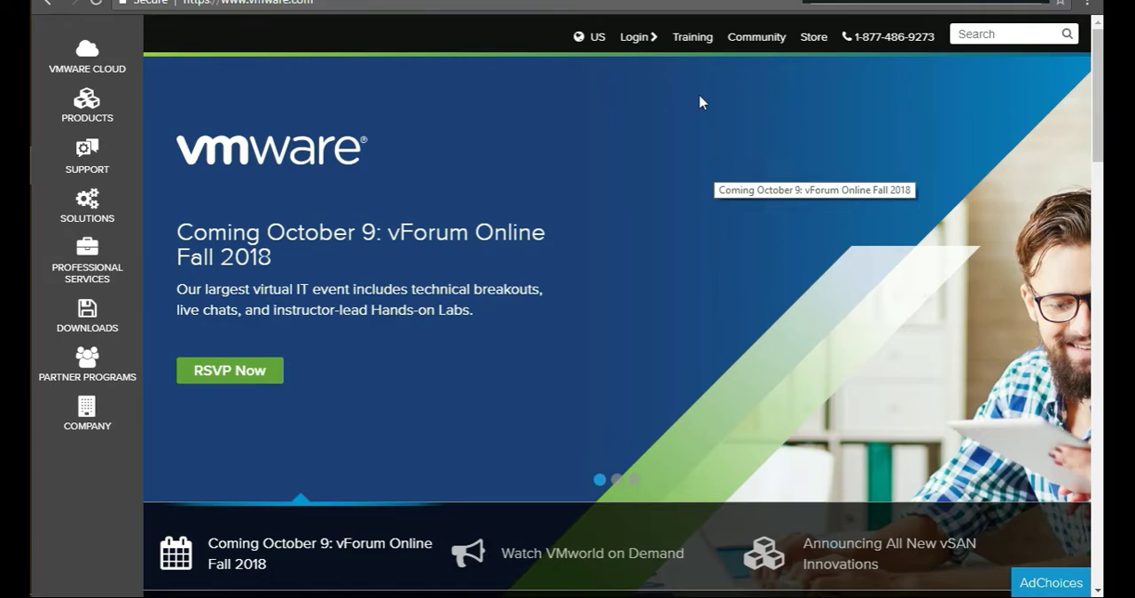
pyautogui.moveTo(720, 163)
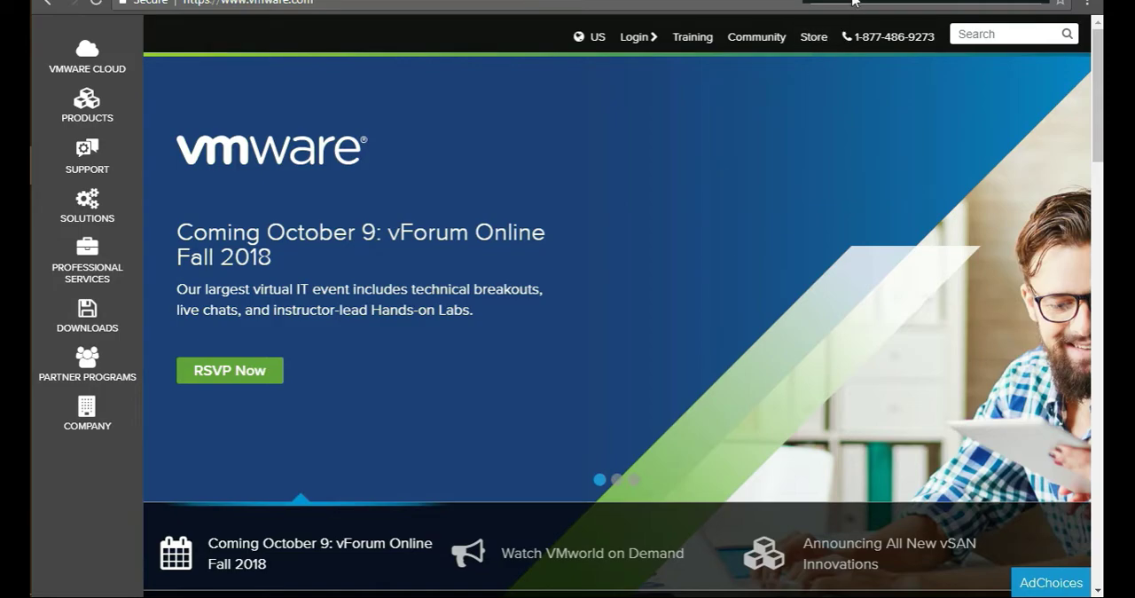
# Step: Open the Products menu listing SDDC Platform, Networking & Security and Free Products
pyautogui.click(637, 36)
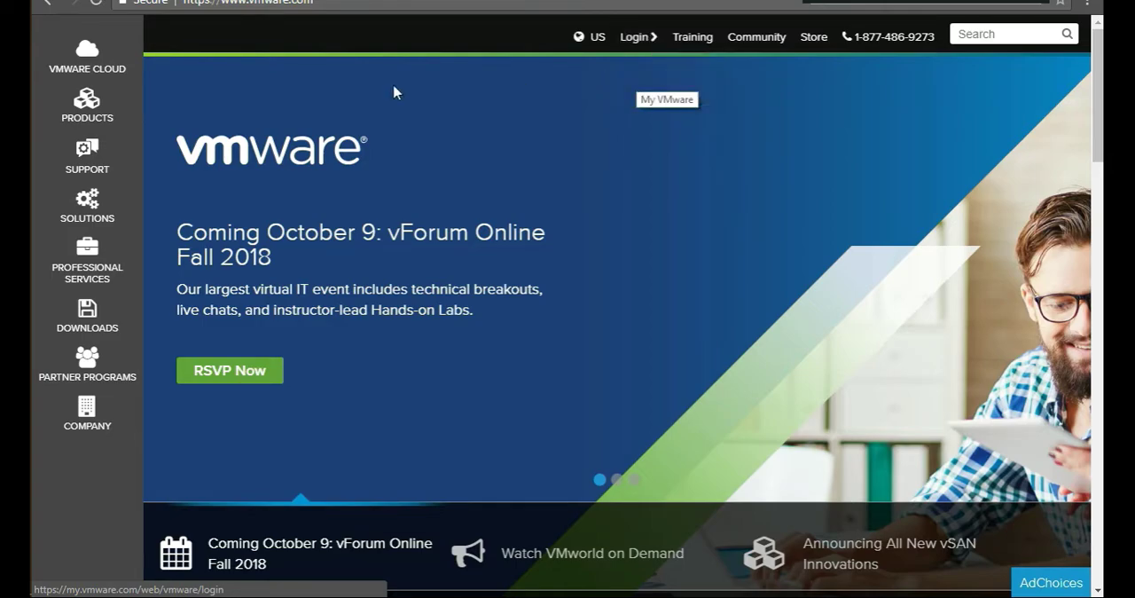
pyautogui.click(86, 116)
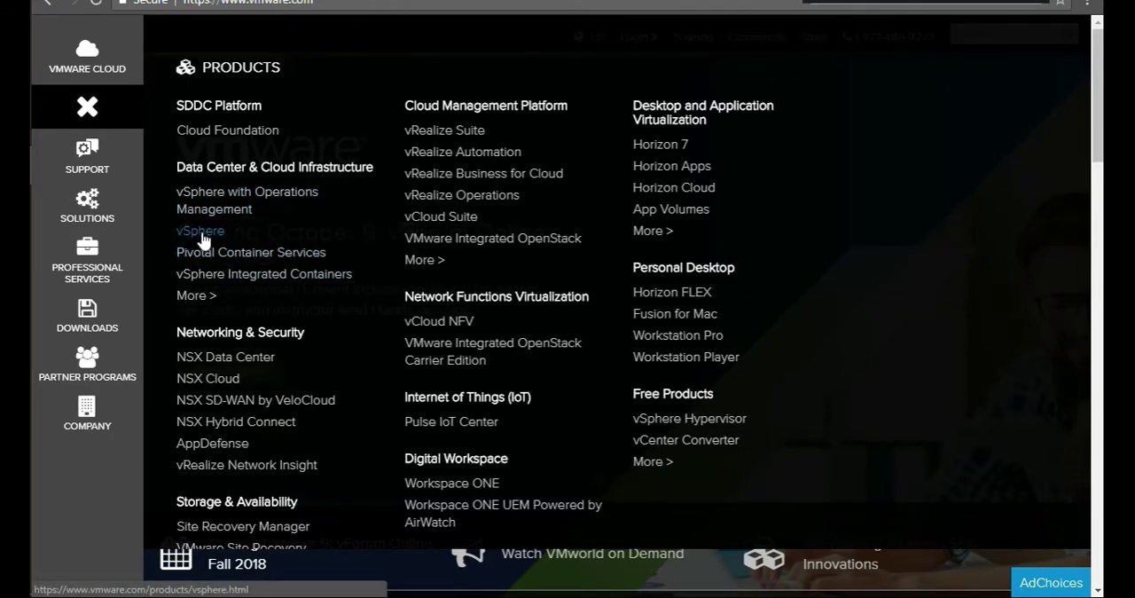
pyautogui.moveTo(200, 230)
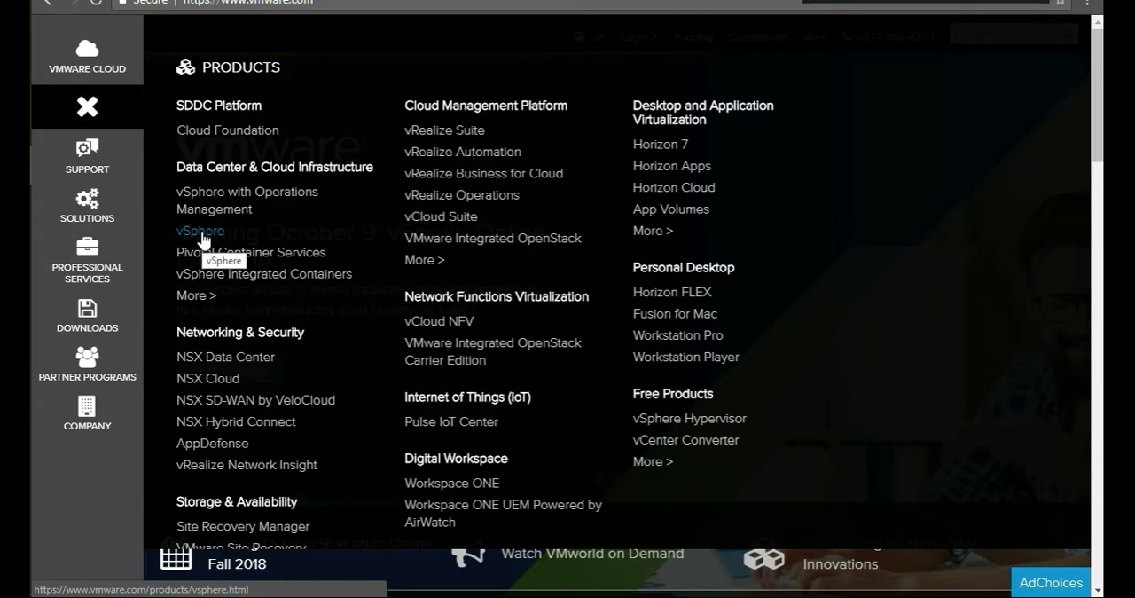
pyautogui.moveTo(324, 204)
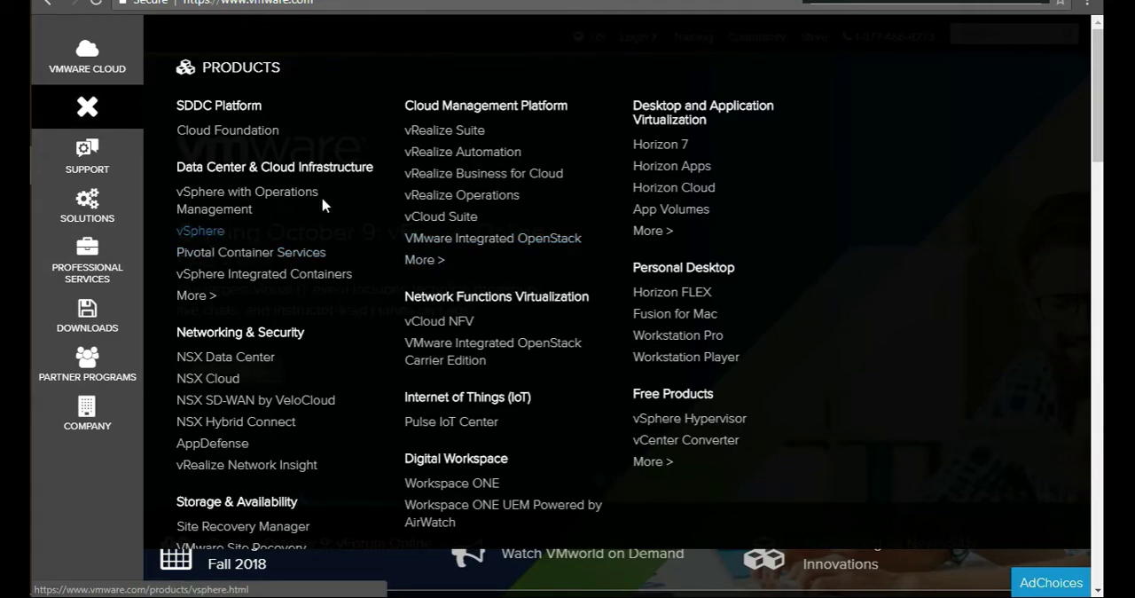
pyautogui.moveTo(213, 200)
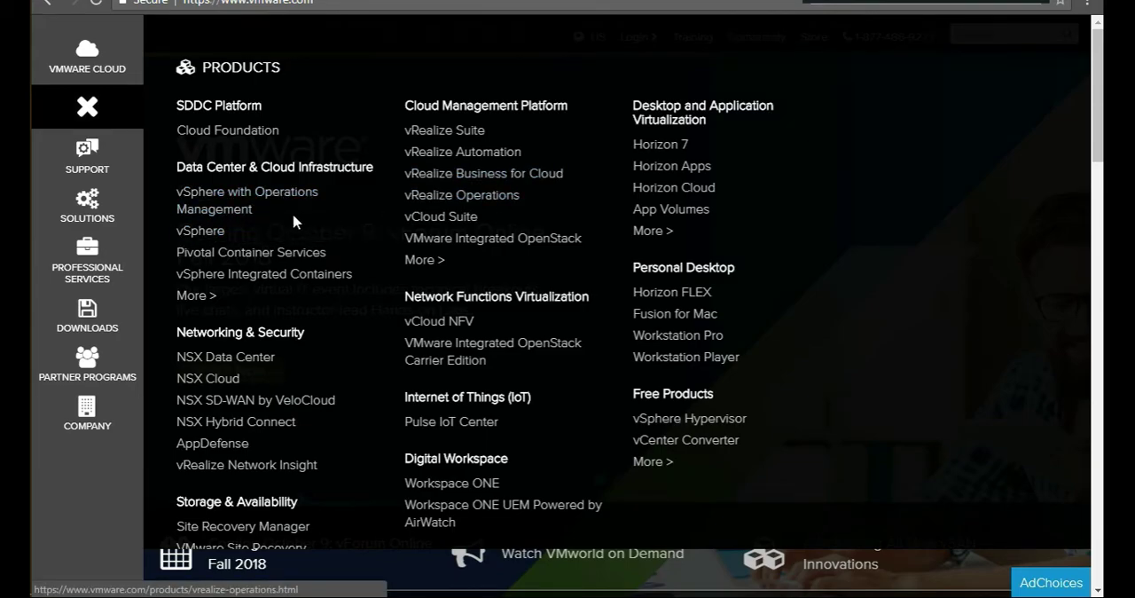
# Step: Go from vSphere in the products menu to its 60-day free-trial evaluation page
pyautogui.click(199, 231)
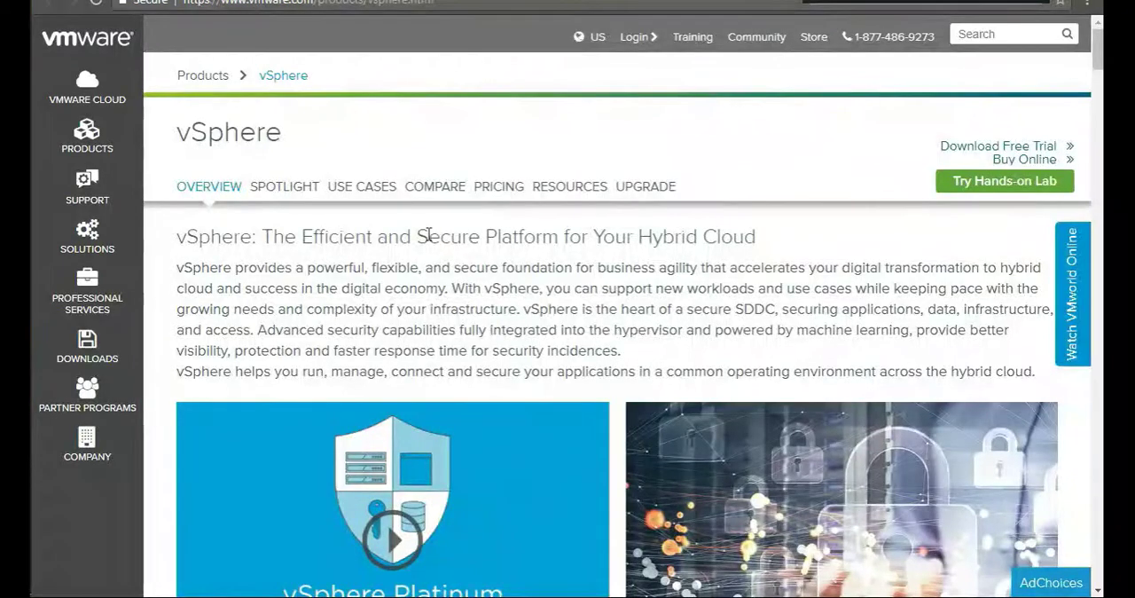
pyautogui.scroll(-3)
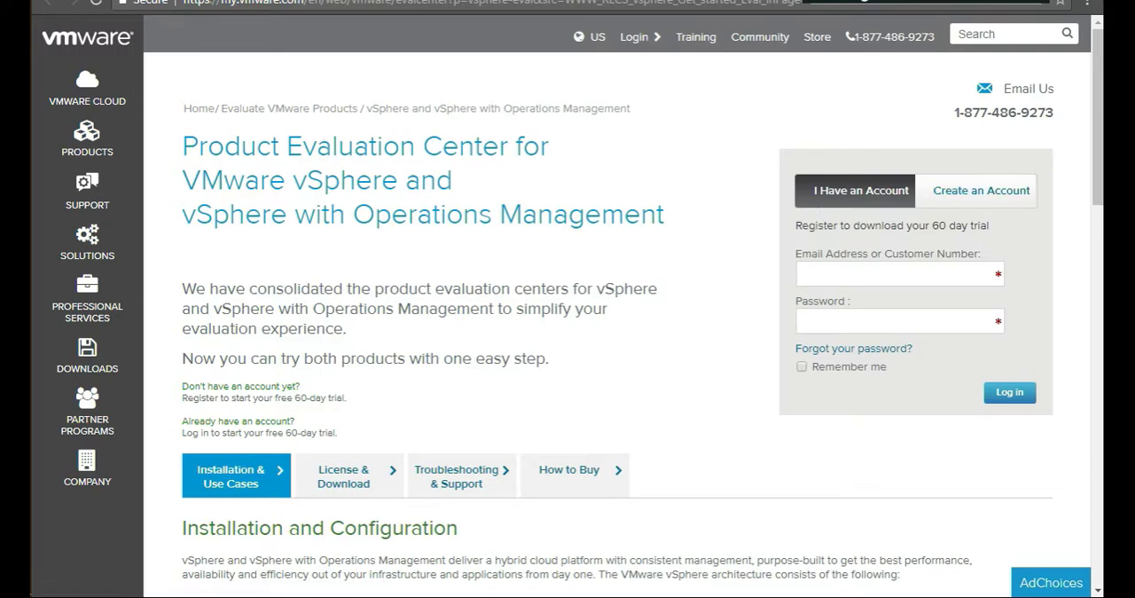
# Step: Sign in, then browse License & Download for the ESXi ISO and vCenter Server Appliance packages
pyautogui.click(1008, 392)
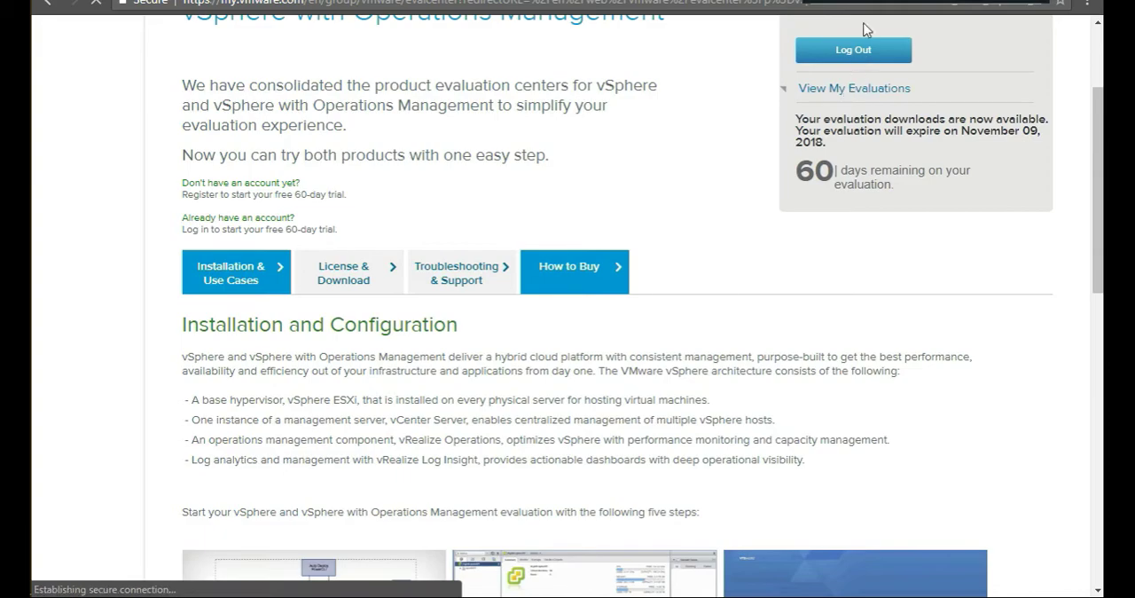
pyautogui.click(853, 88)
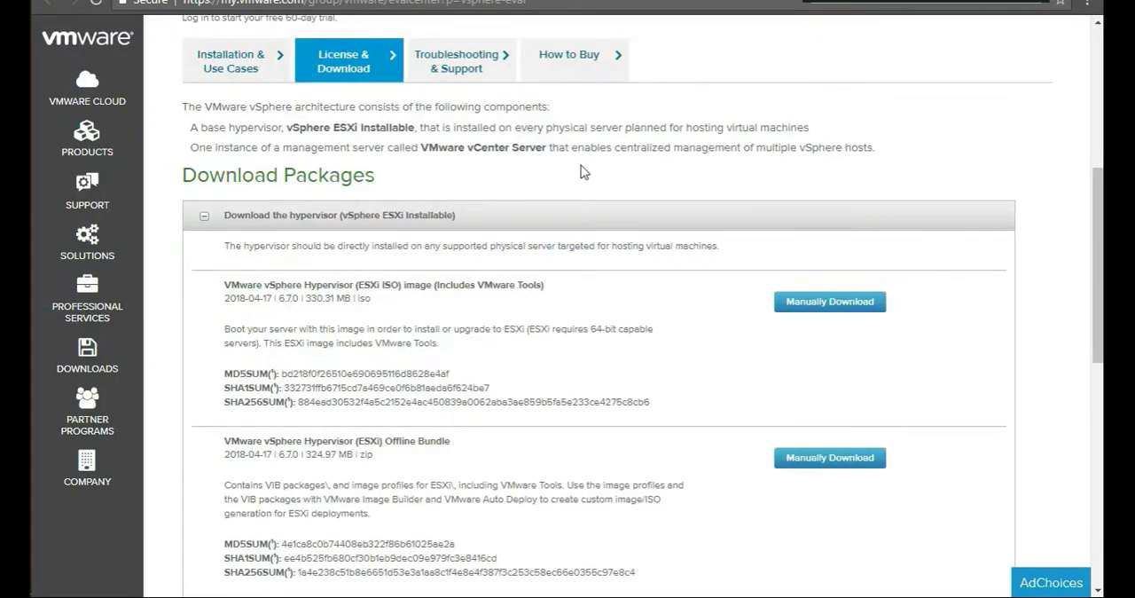
pyautogui.scroll(-3)
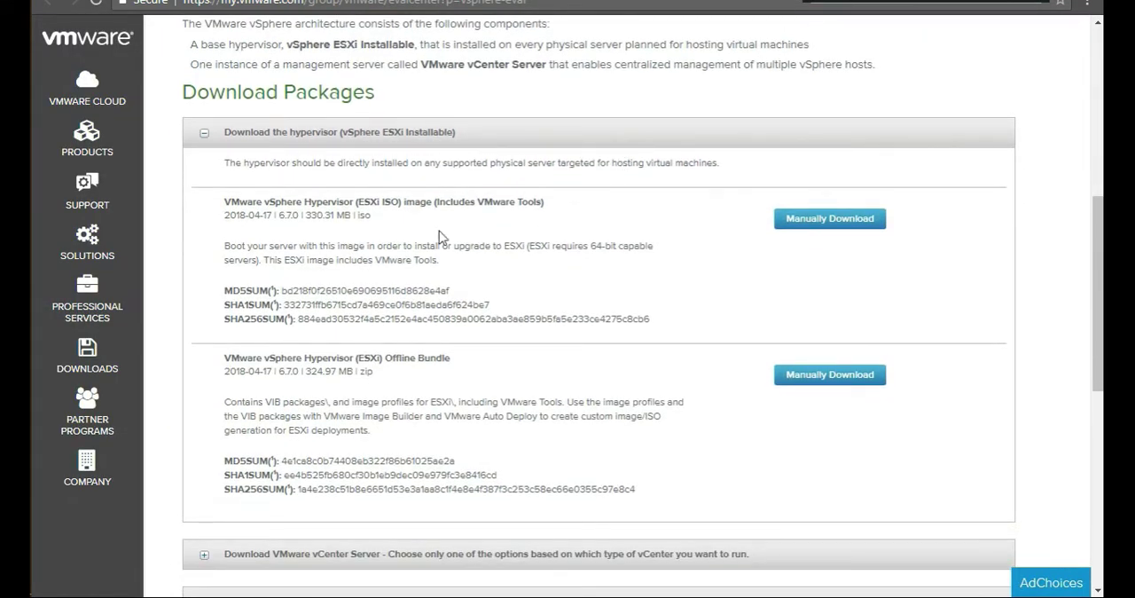
pyautogui.moveTo(223, 201); pyautogui.dragTo(319, 201)
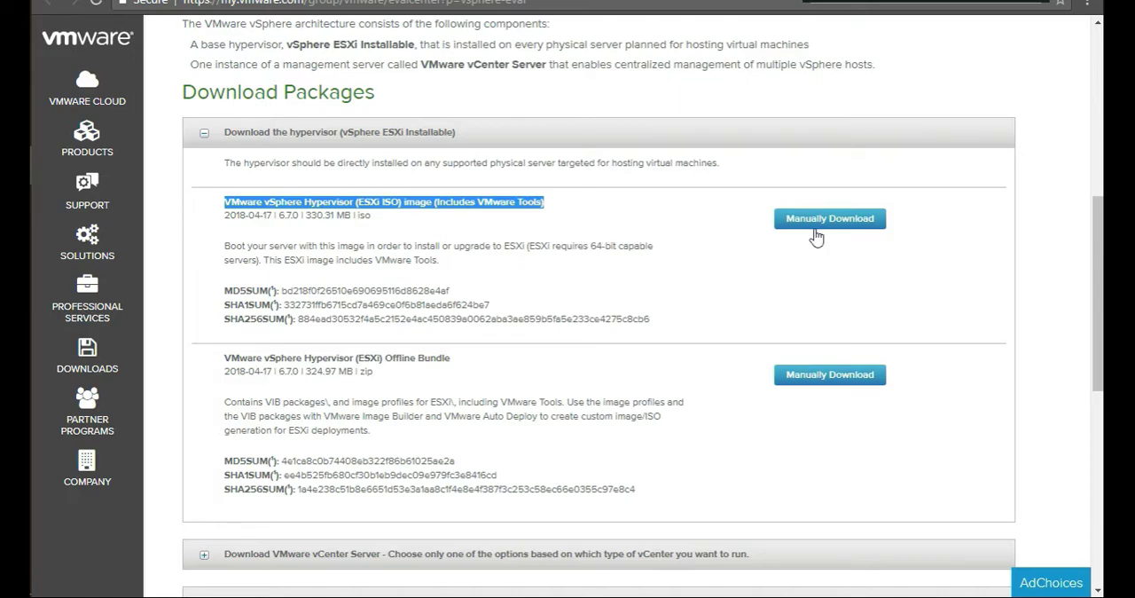
pyautogui.scroll(-3)
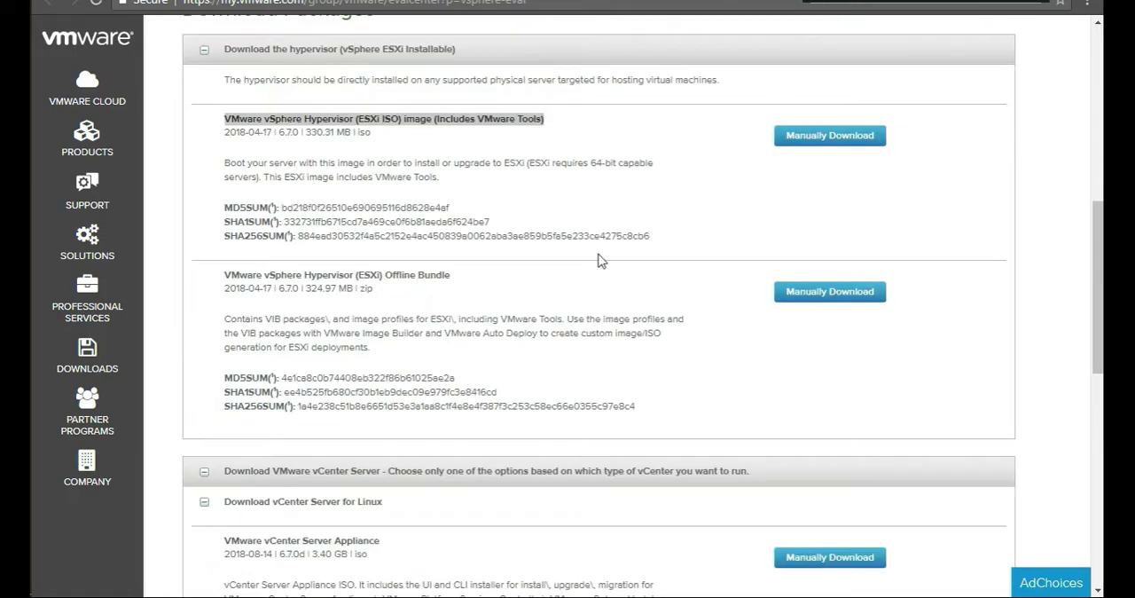
pyautogui.scroll(-3)
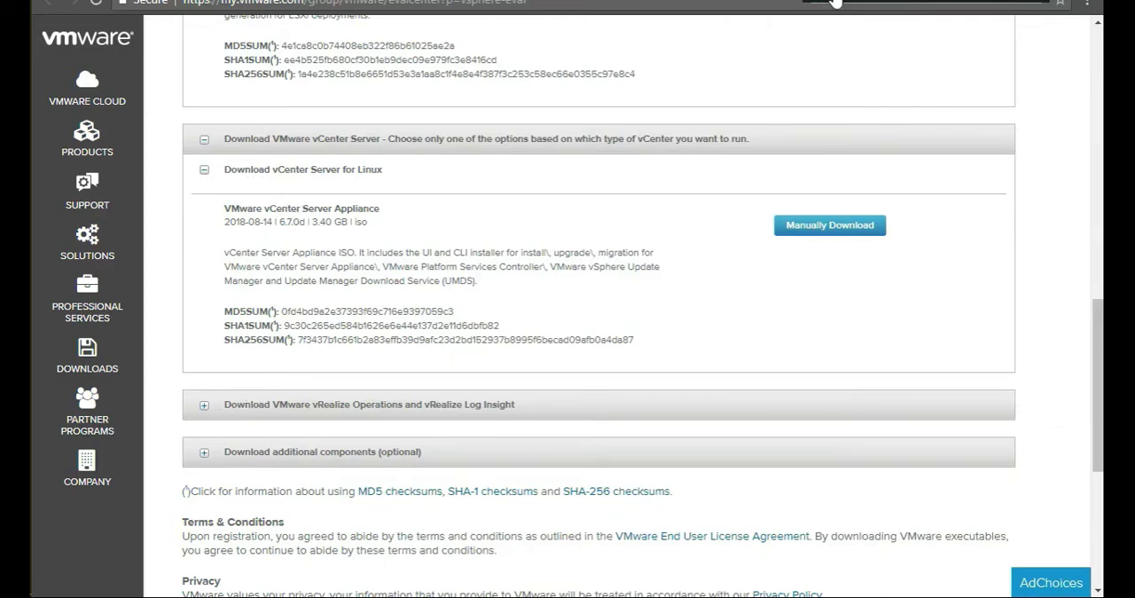
pyautogui.moveTo(223, 213)
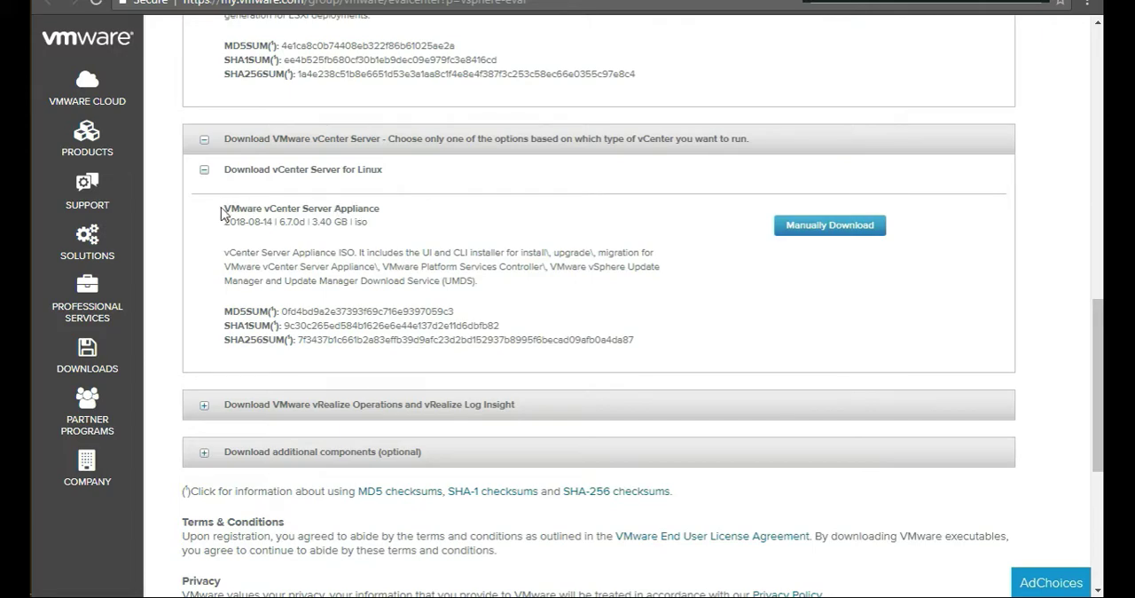
# Step: Open 'All Downloads, Drivers & Tools, EULA' from the sidebar Downloads menu
pyautogui.doubleClick(301, 208)
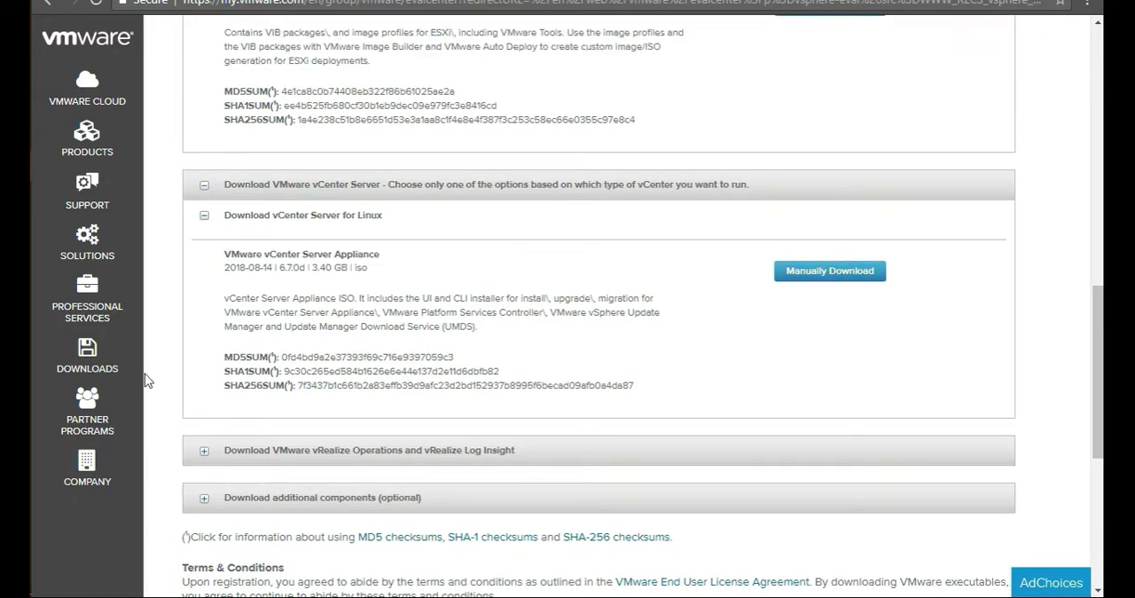
pyautogui.moveTo(87, 354)
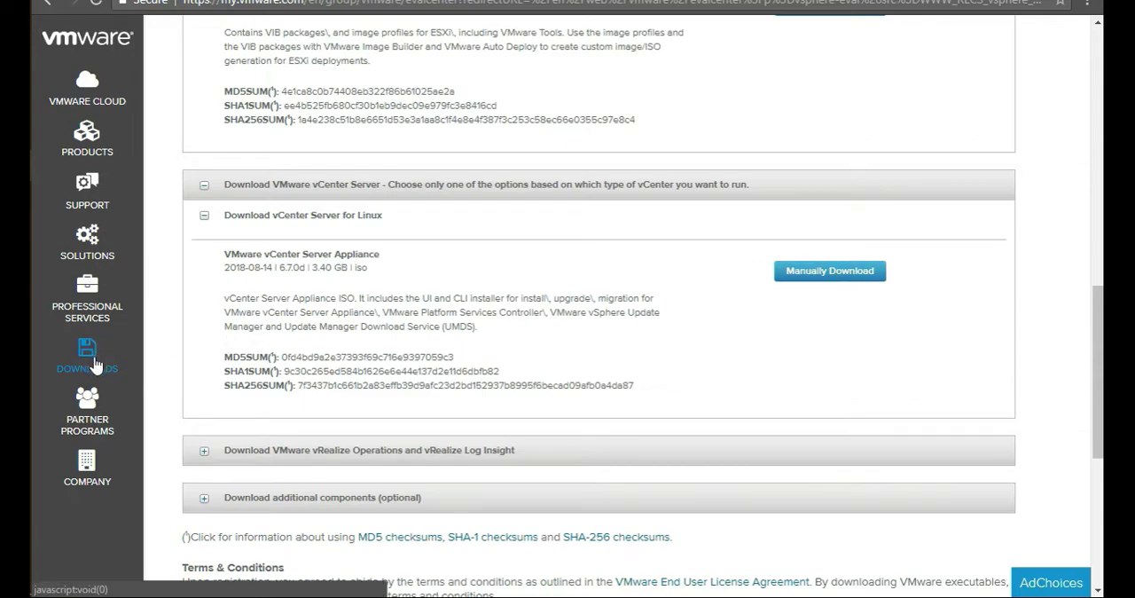
pyautogui.click(87, 355)
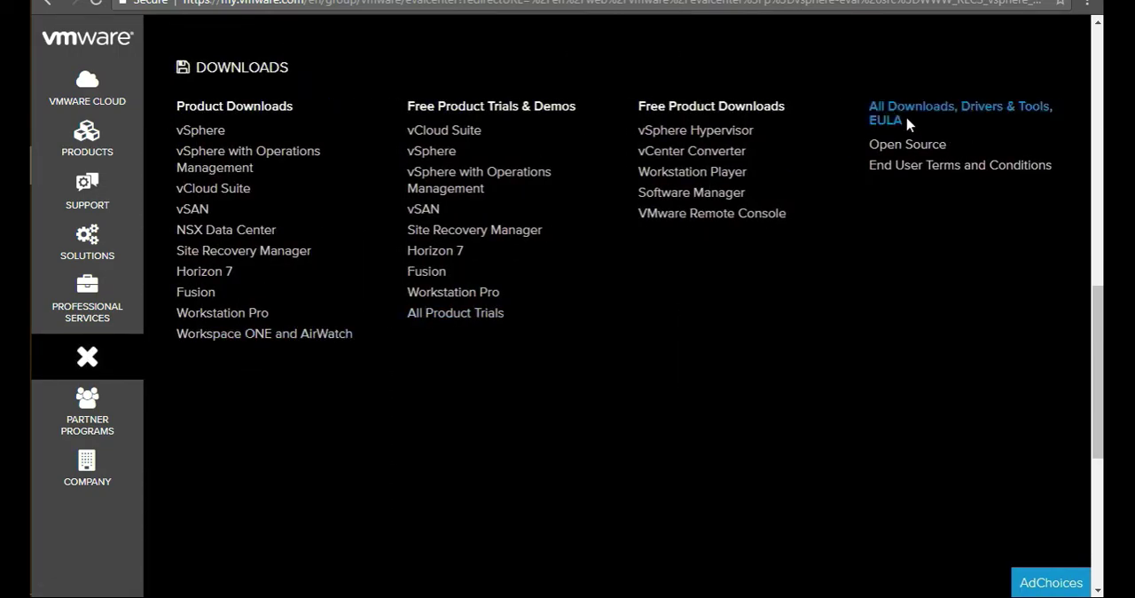
pyautogui.moveTo(926, 166)
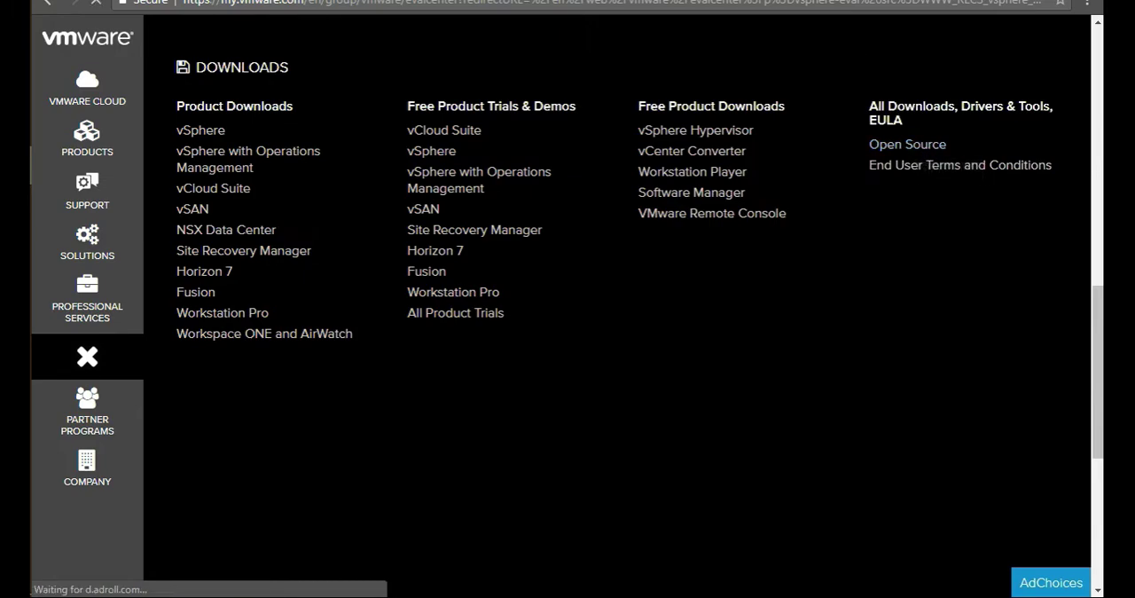
pyautogui.click(906, 143)
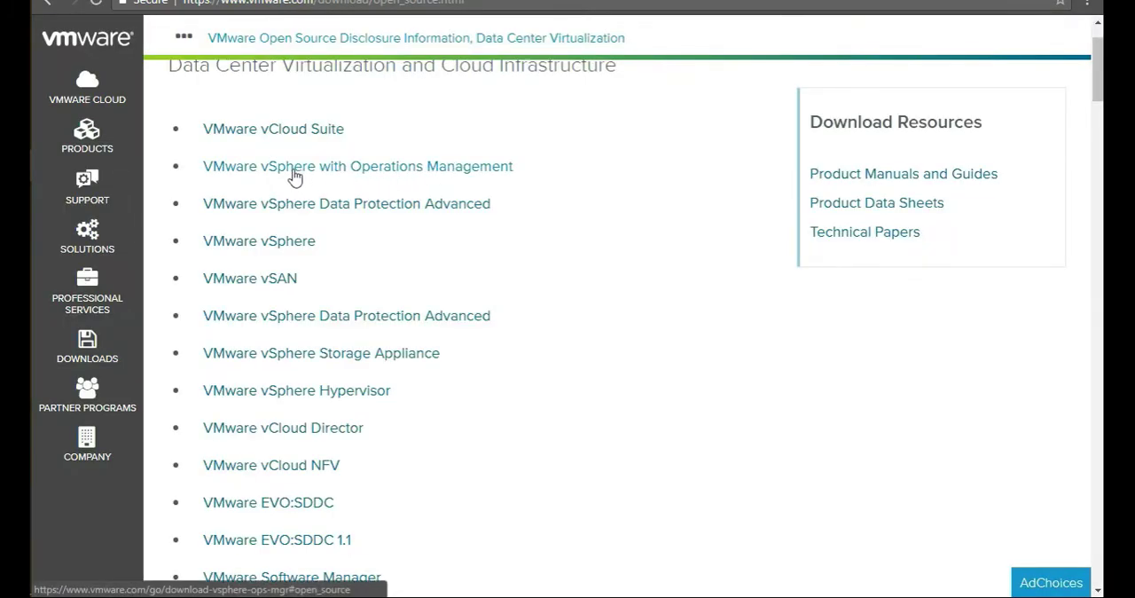
pyautogui.moveTo(419, 174)
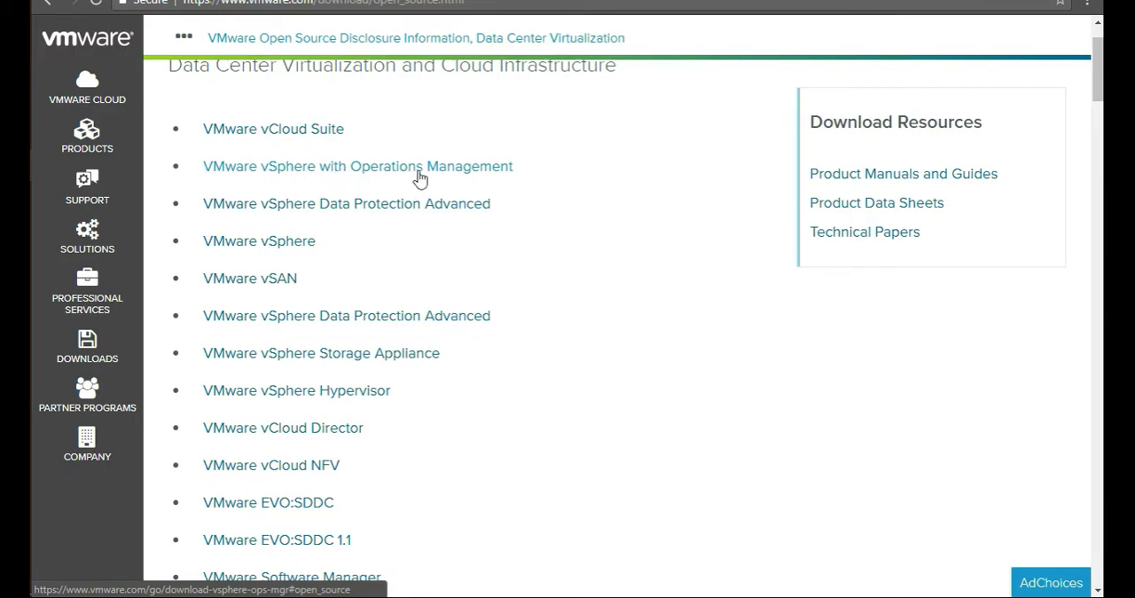
# Step: Show vSphere with Operations Management 6.7 Product Downloads, scrolled to the Enterprise Plus list
pyautogui.click(358, 165)
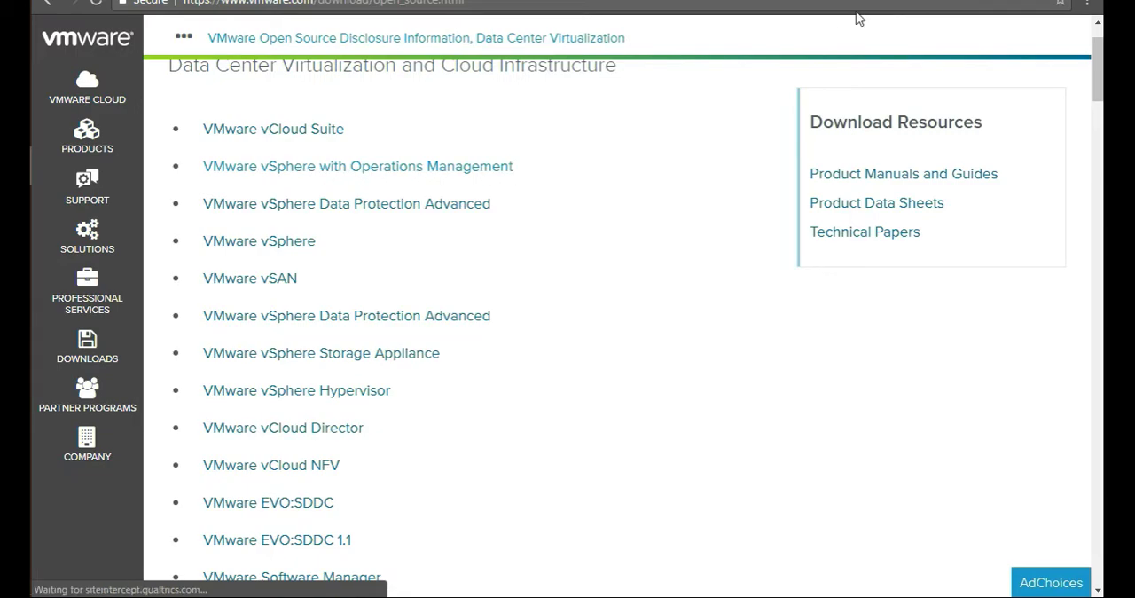
pyautogui.click(356, 166)
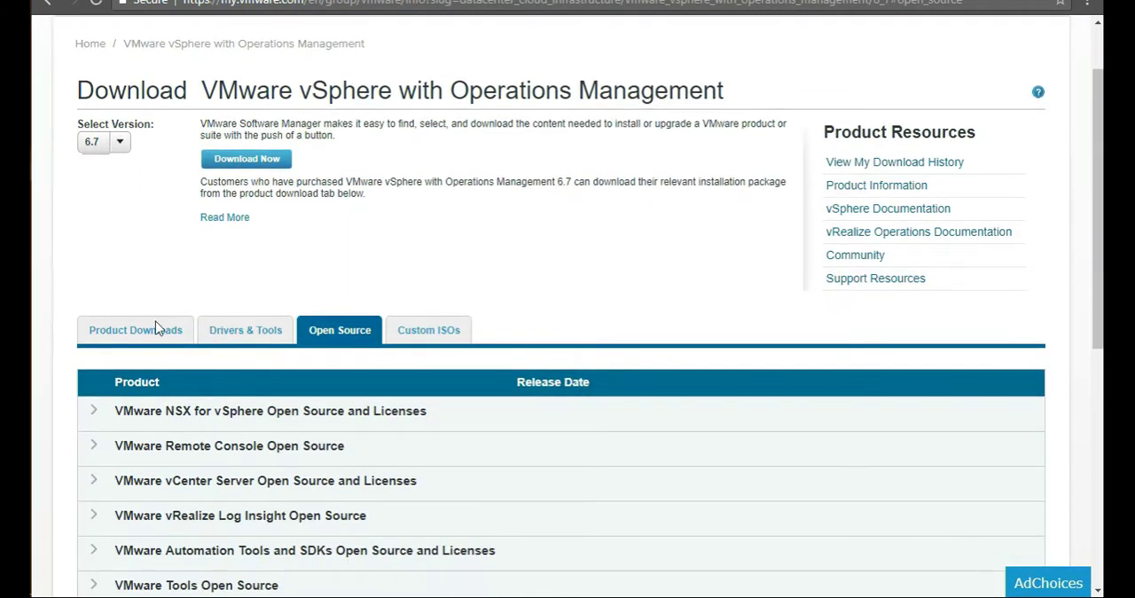
pyautogui.click(135, 329)
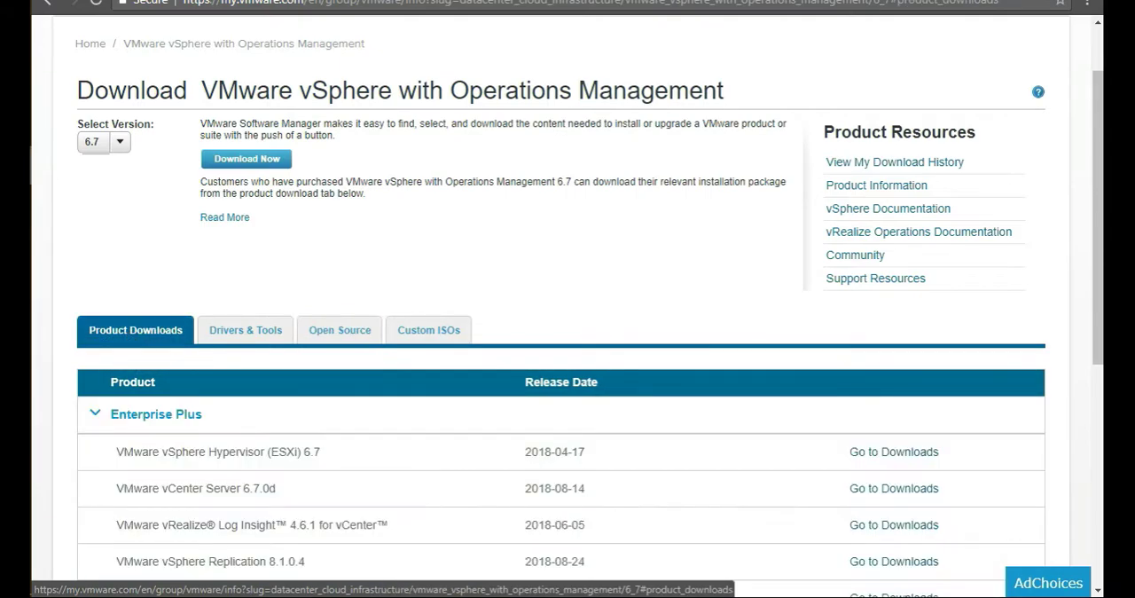
pyautogui.scroll(-3)
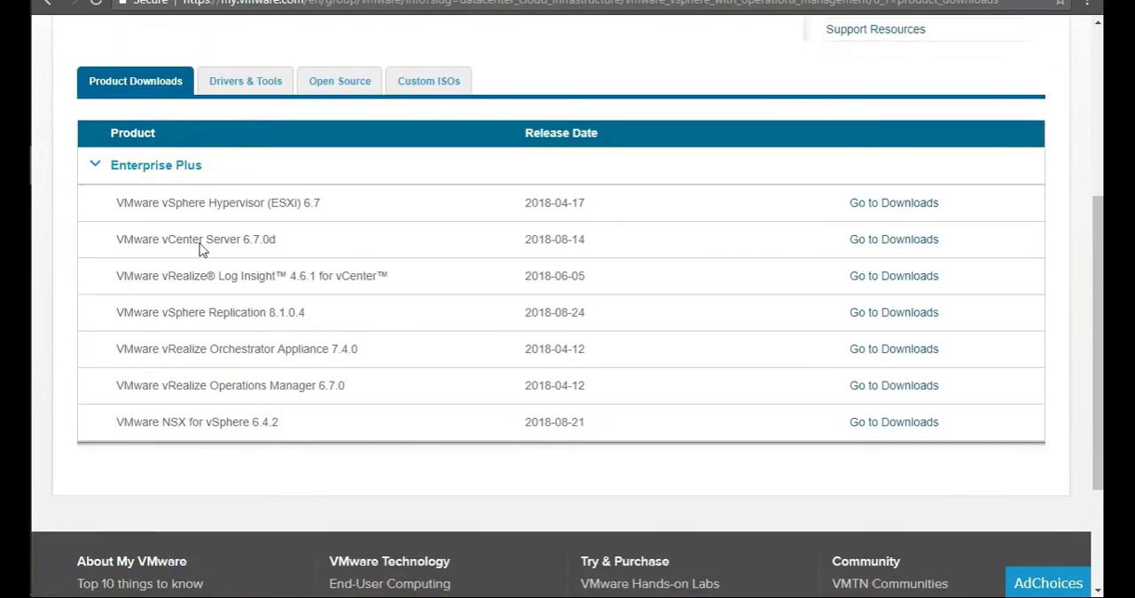
pyautogui.moveTo(148, 220)
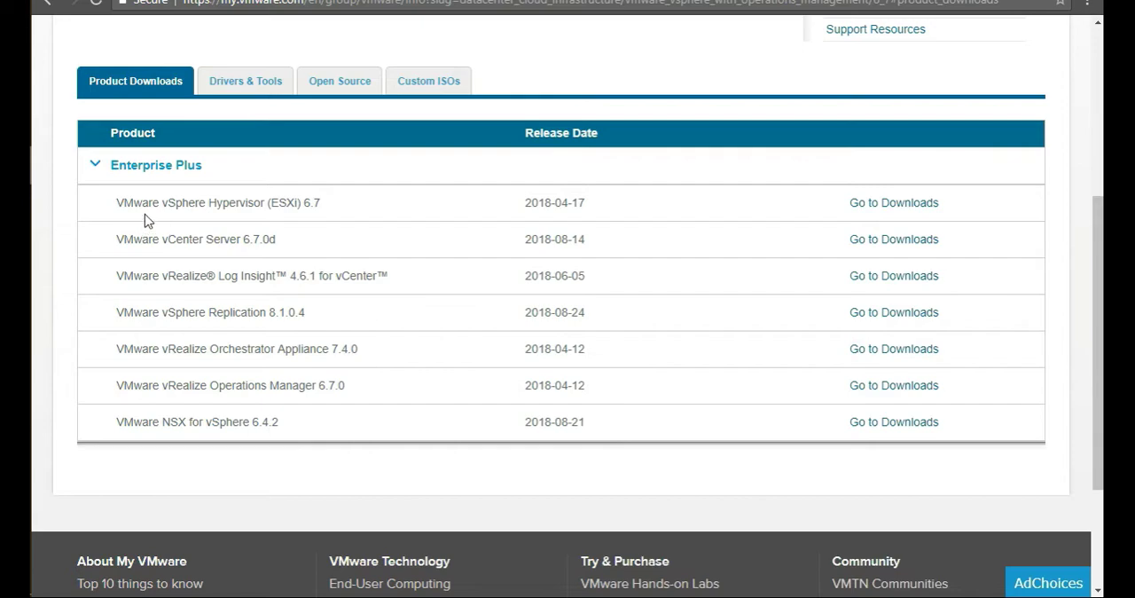
pyautogui.moveTo(386, 252)
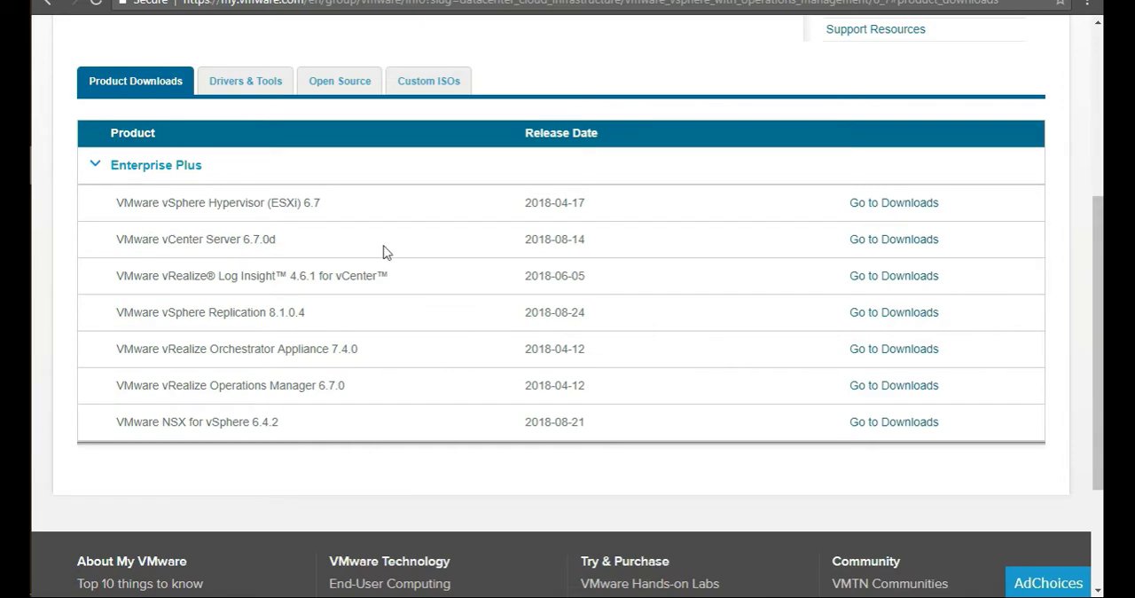
pyautogui.moveTo(451, 260)
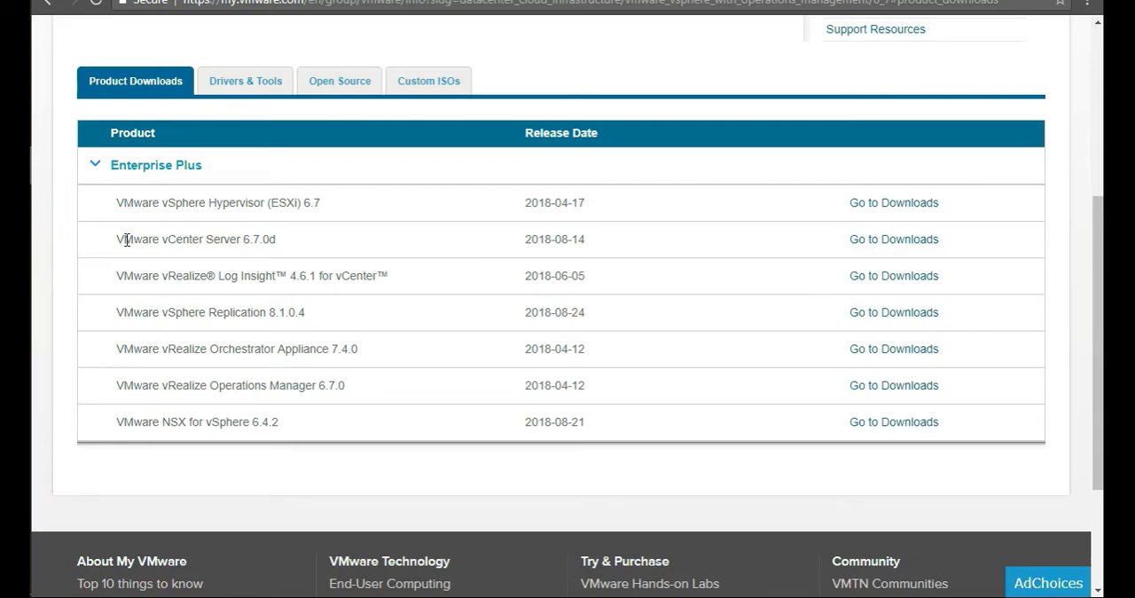
pyautogui.moveTo(883, 246)
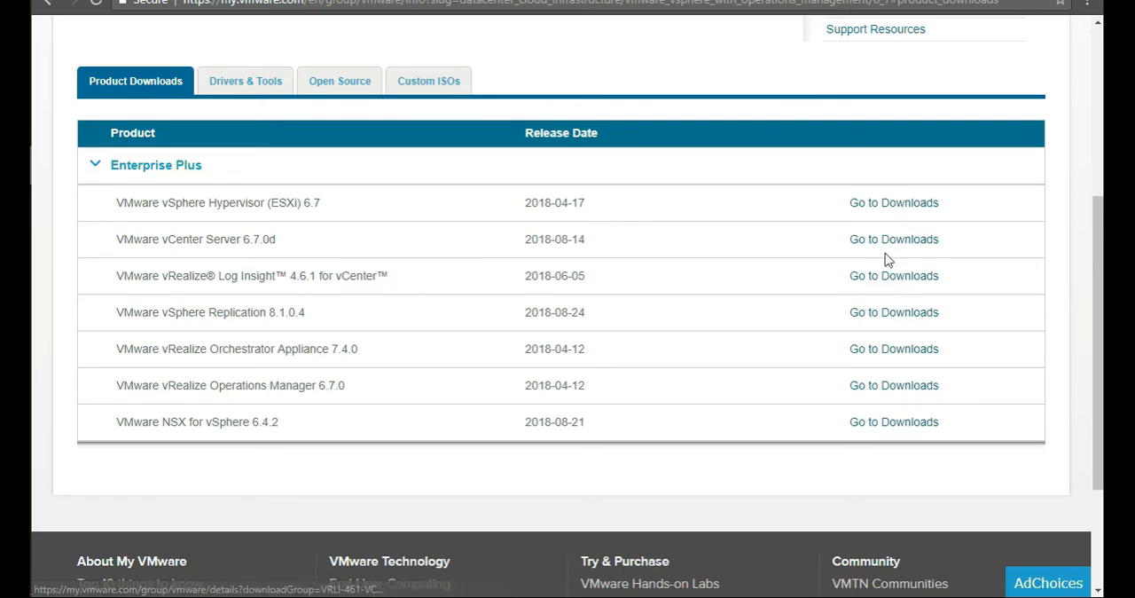
# Step: Open the vCenter Server 6.7.0d downloads, switch to version 6.7.0, and scroll to the Windows ISO
pyautogui.click(894, 239)
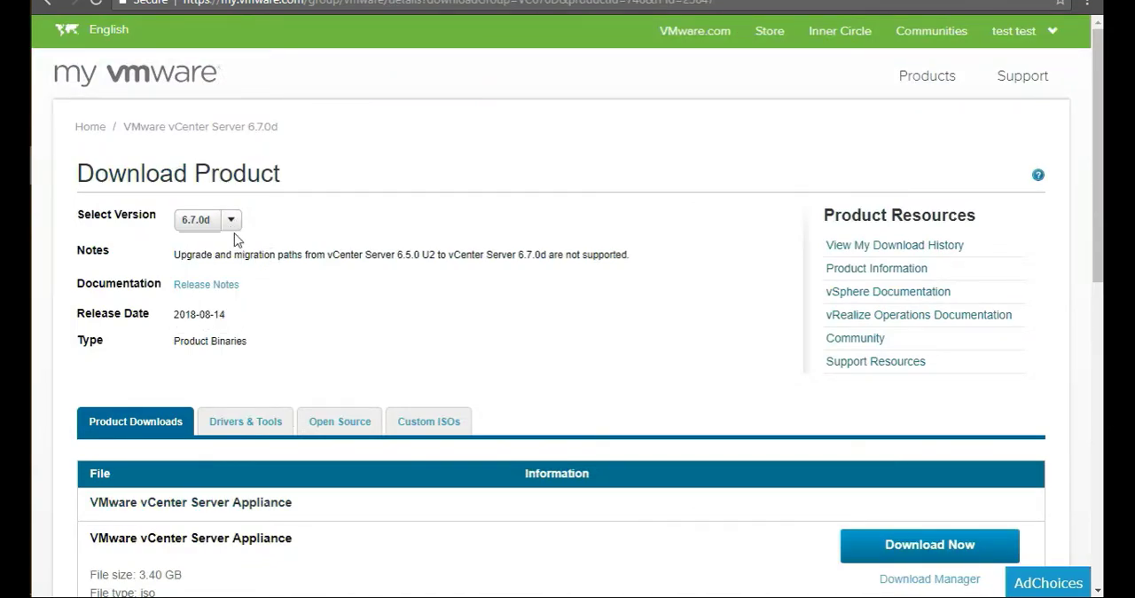
pyautogui.click(208, 219)
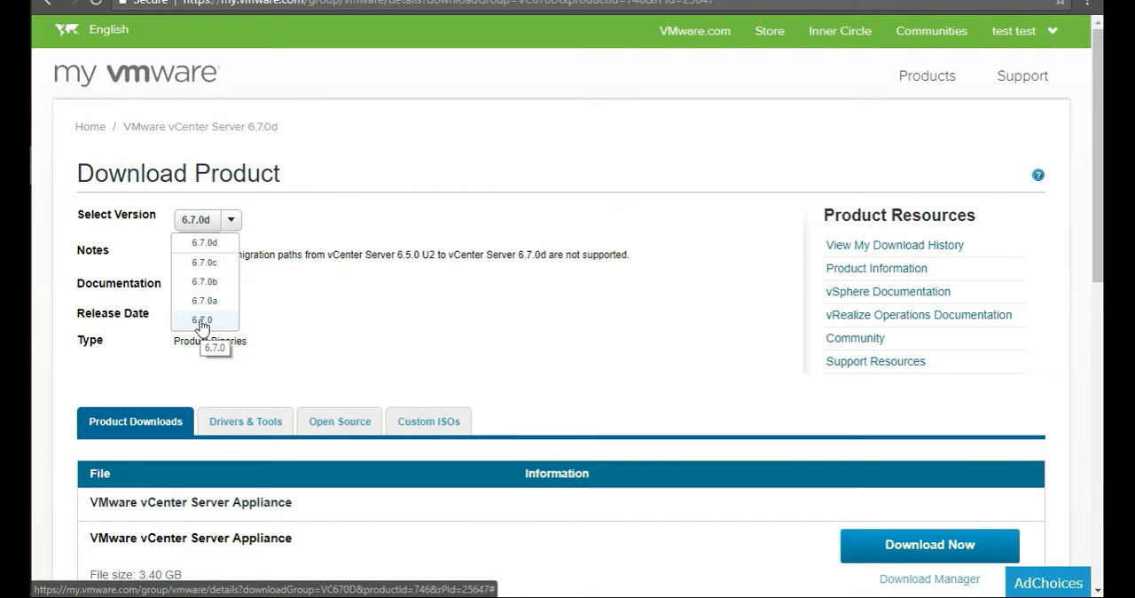
pyautogui.click(203, 319)
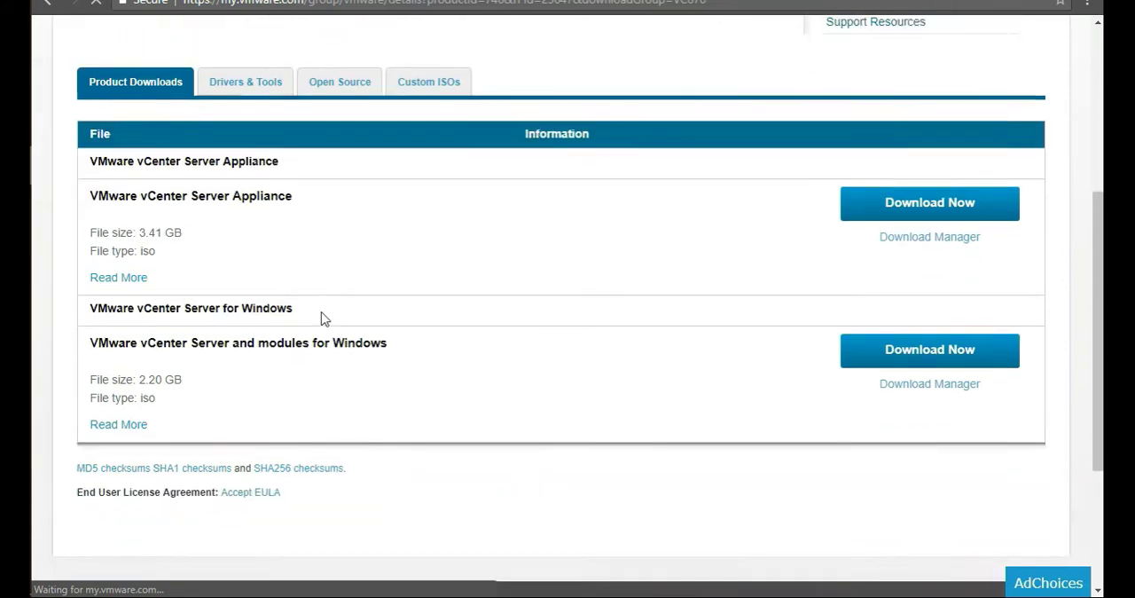
pyautogui.scroll(-3)
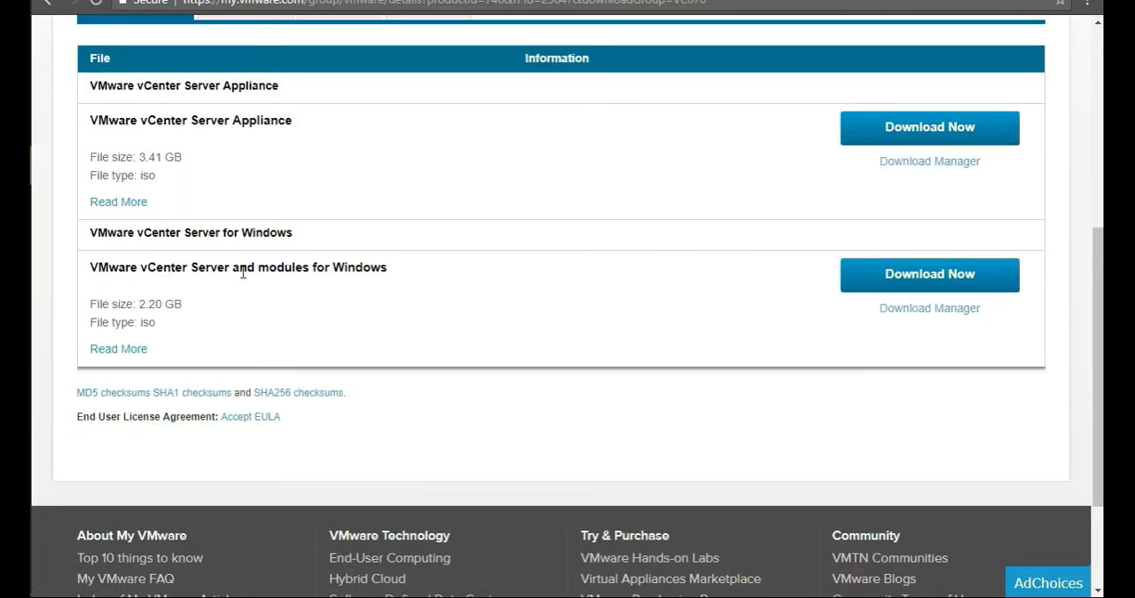
pyautogui.moveTo(929, 280)
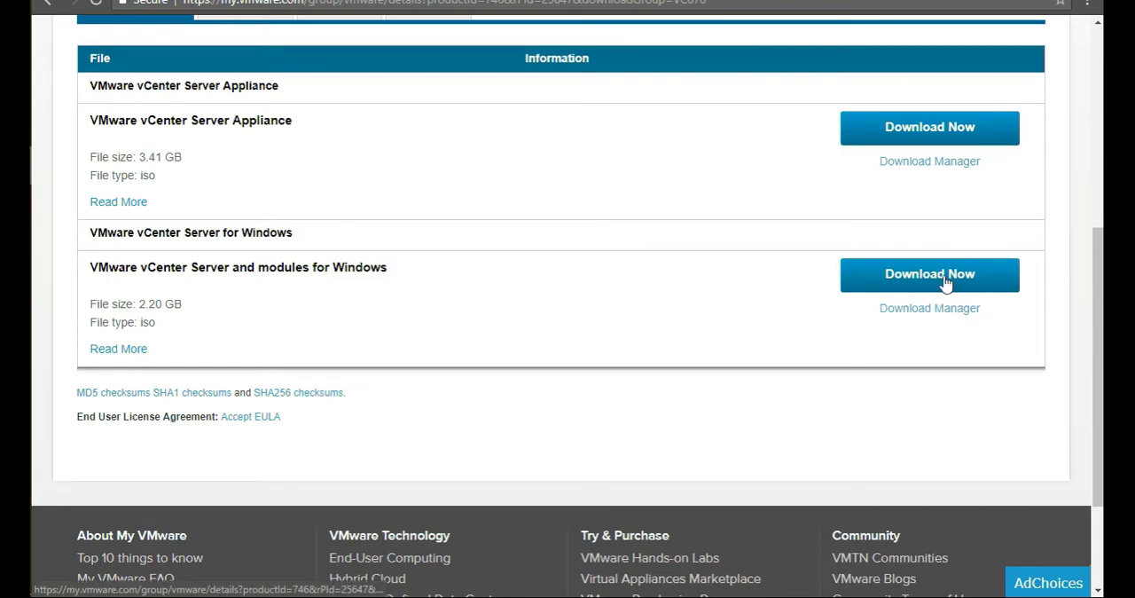